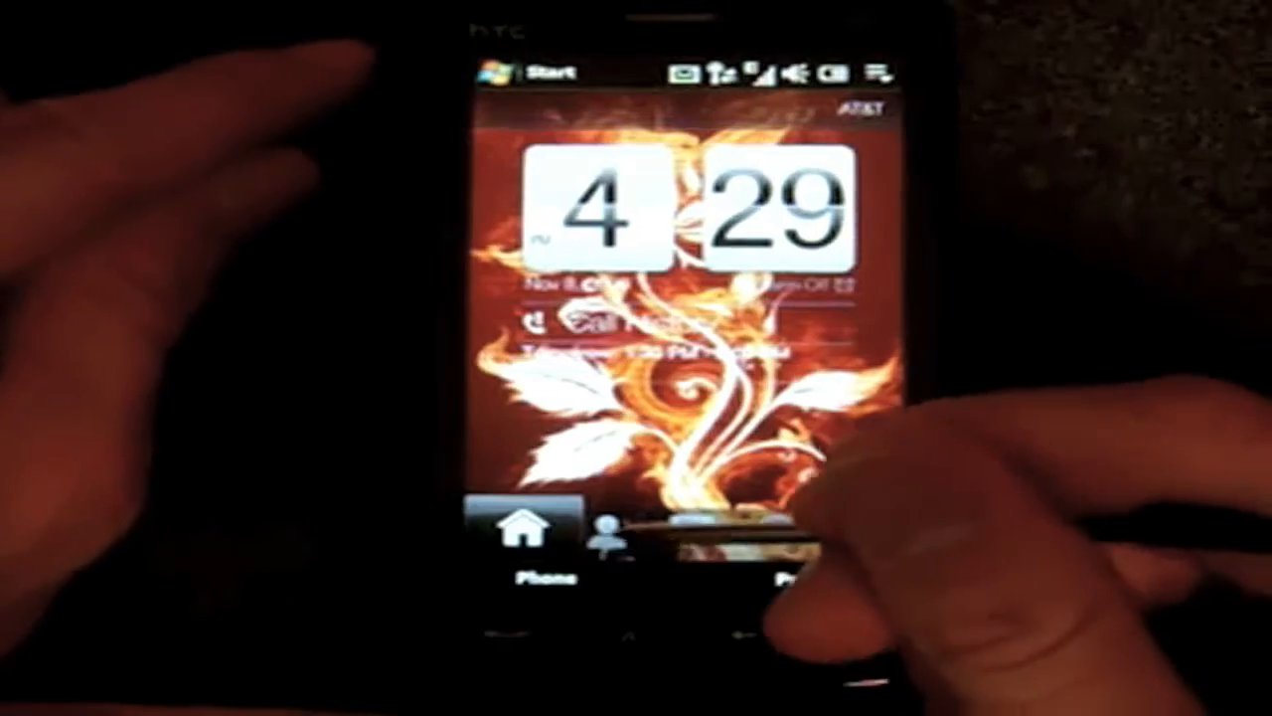
Step: Flip through People and Messages to the Stocks tab and show Dow Jones Stock Details
click(606, 532)
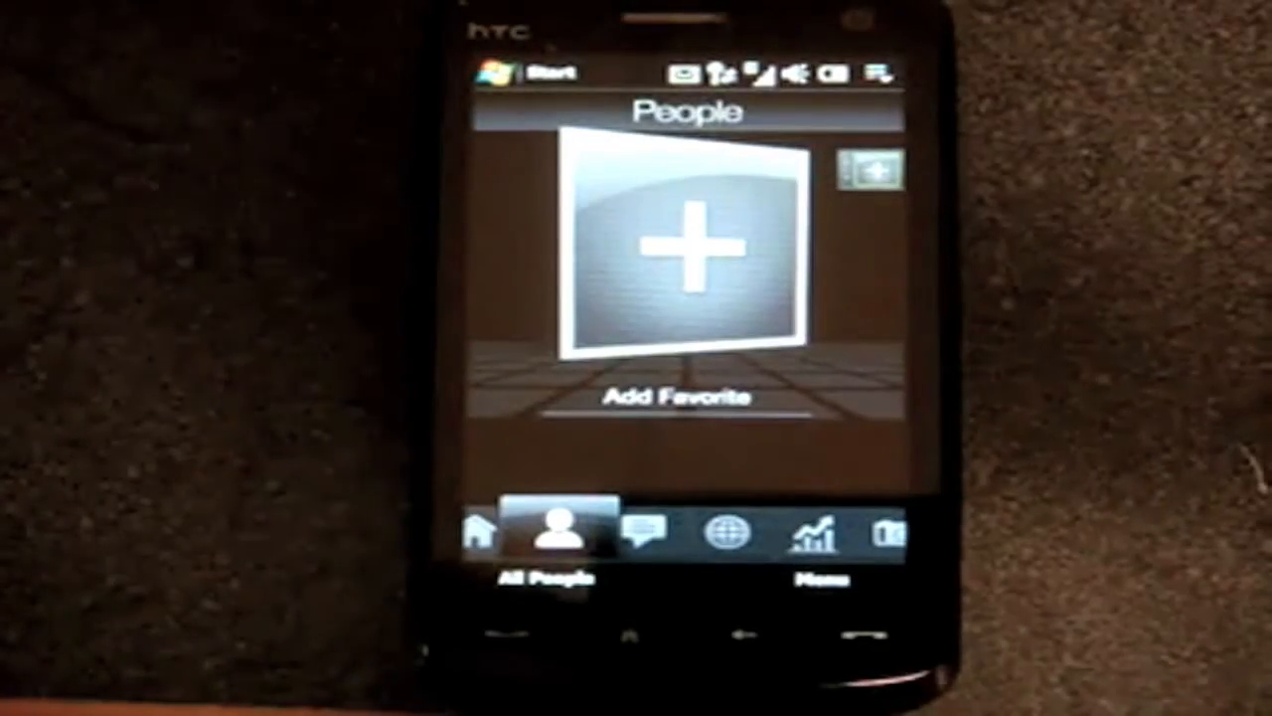
click(642, 535)
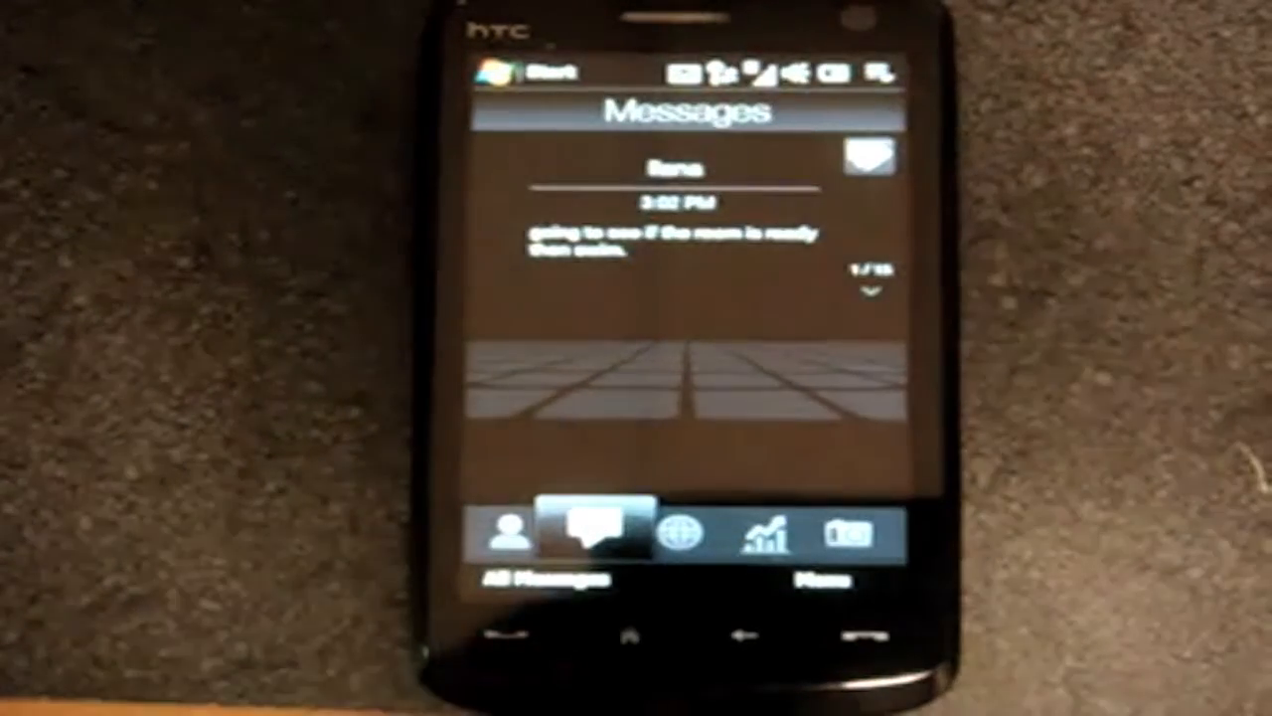
click(665, 532)
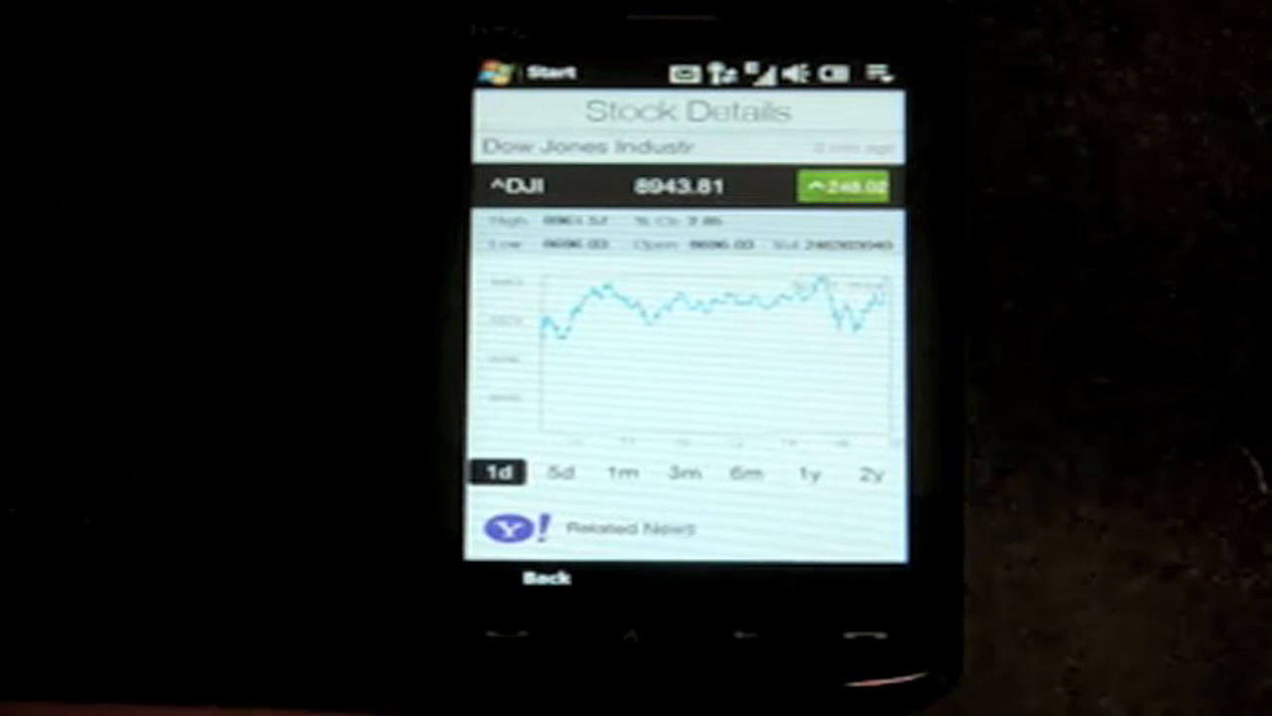
click(748, 471)
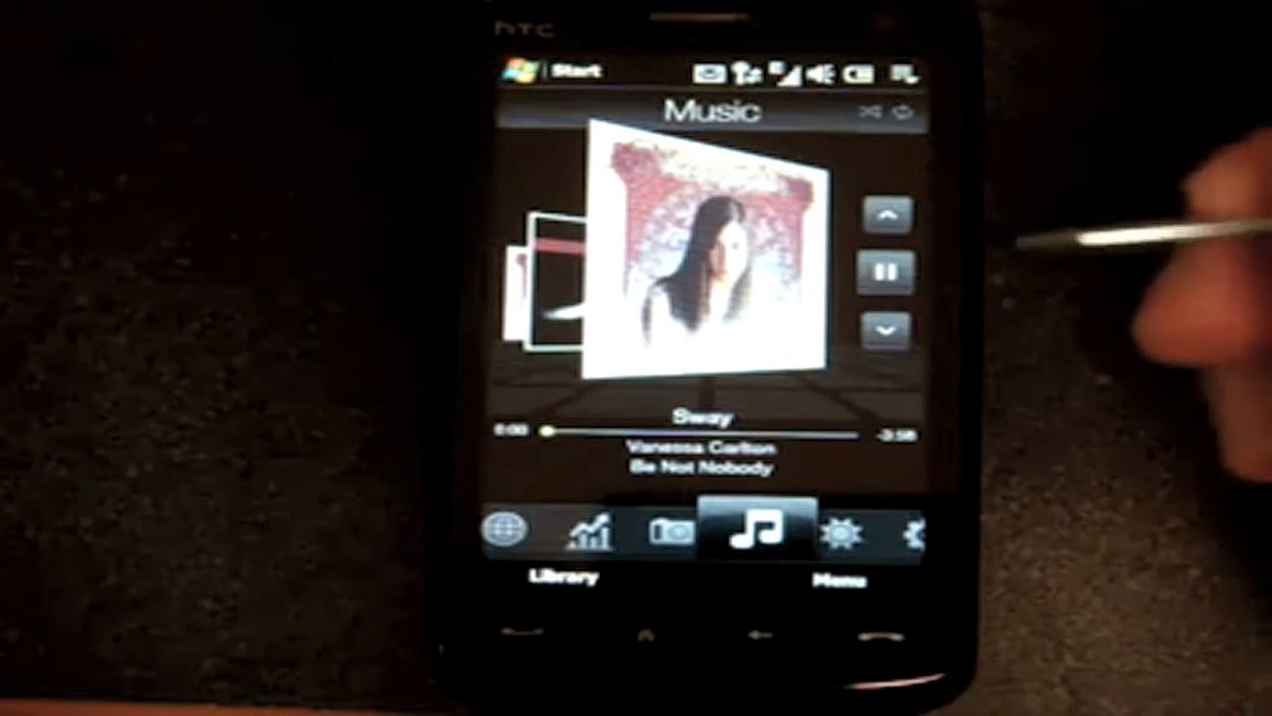
Step: Slide from the Music tab to the Weather tab showing 58° cloudy for Philadelphia
click(886, 271)
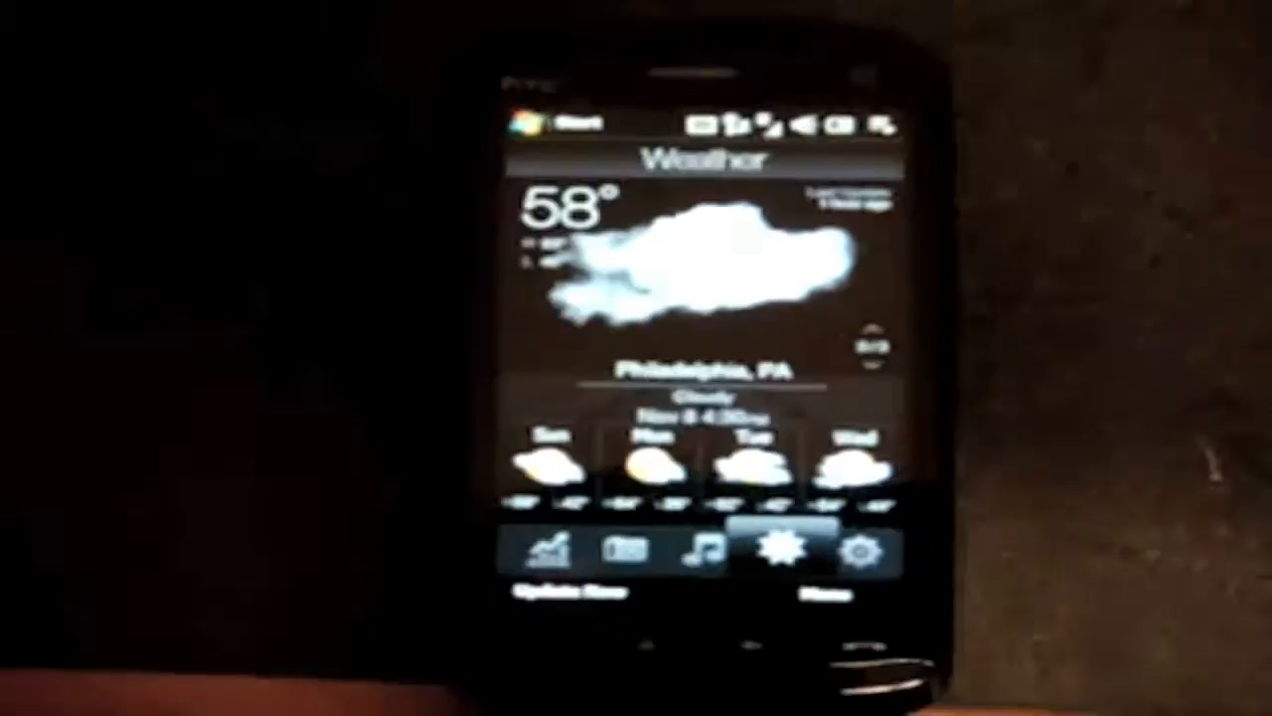
Step: Tap an empty Add slot on the Programs tab and scroll the Add Program list
click(855, 552)
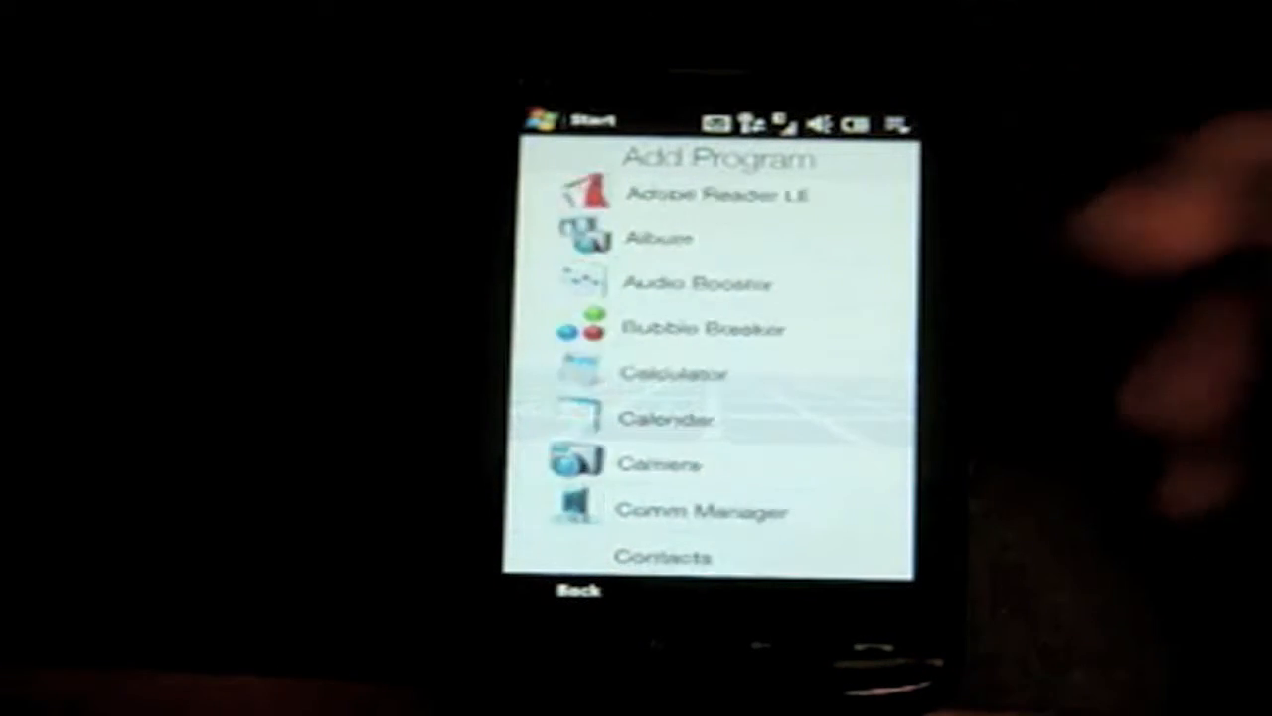
scroll(down, 3)
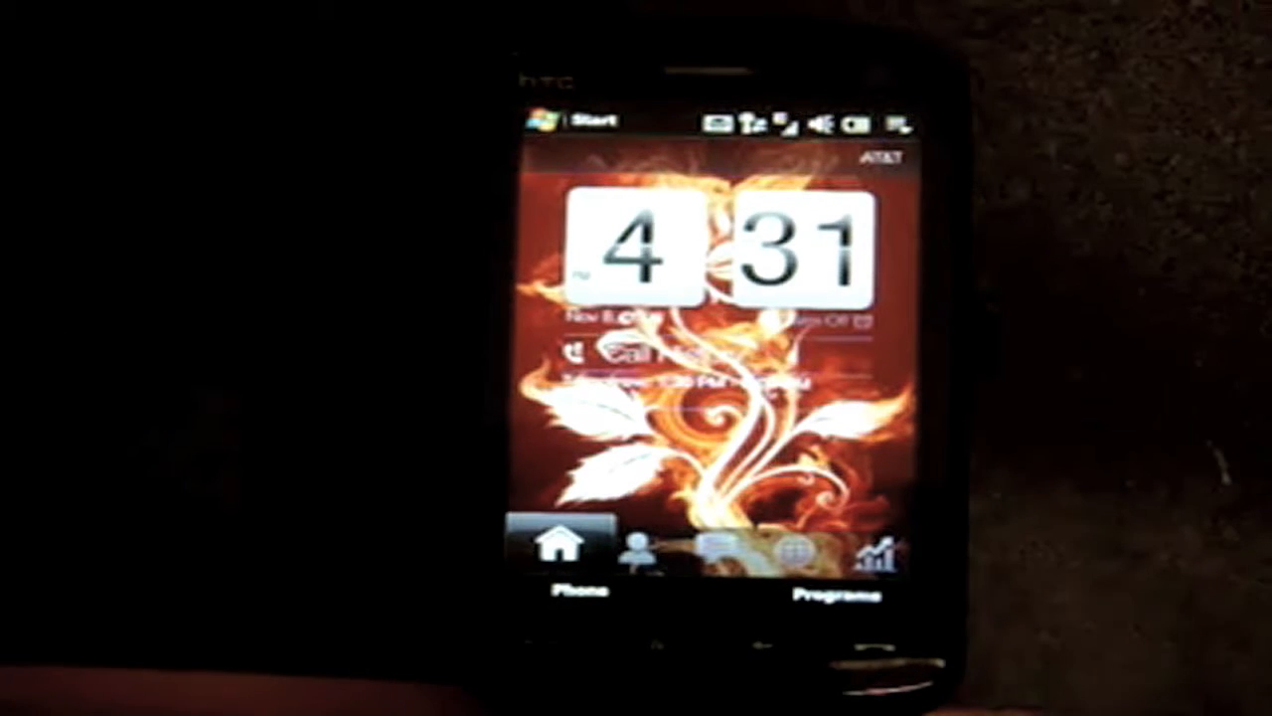
Step: From Start, browse the Programs folder icons and launch the browser from it
click(560, 120)
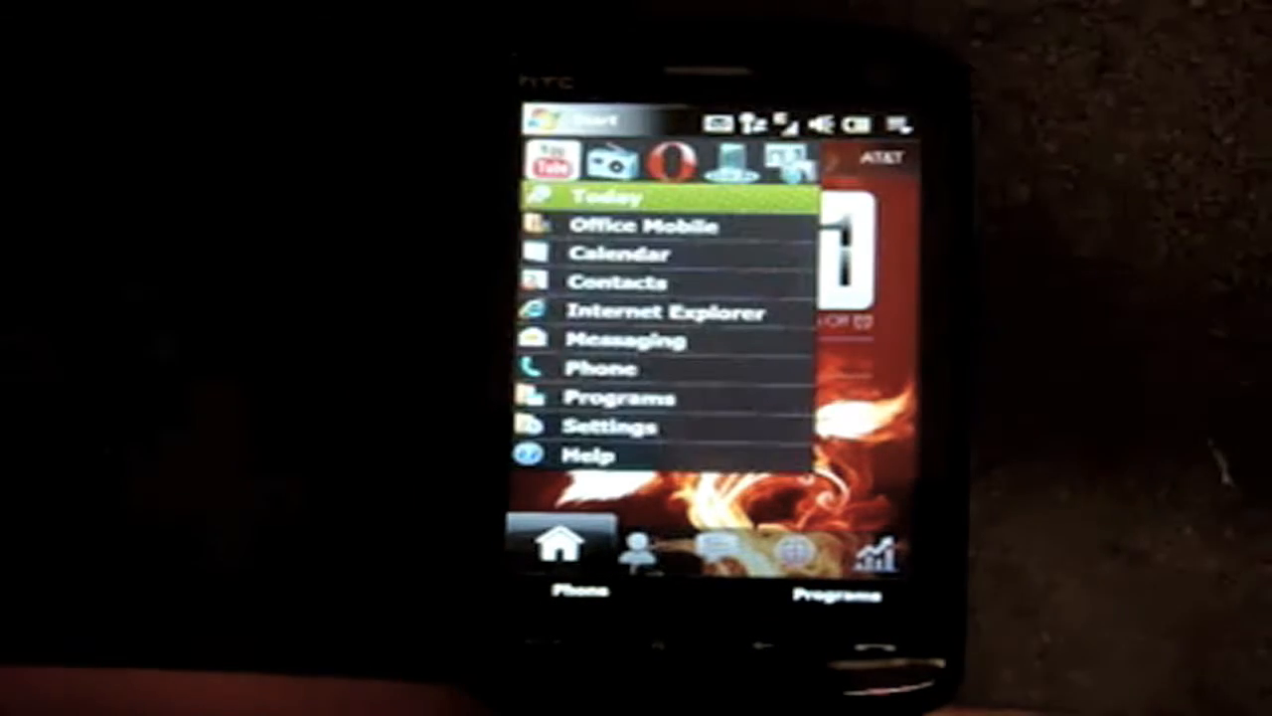
click(620, 397)
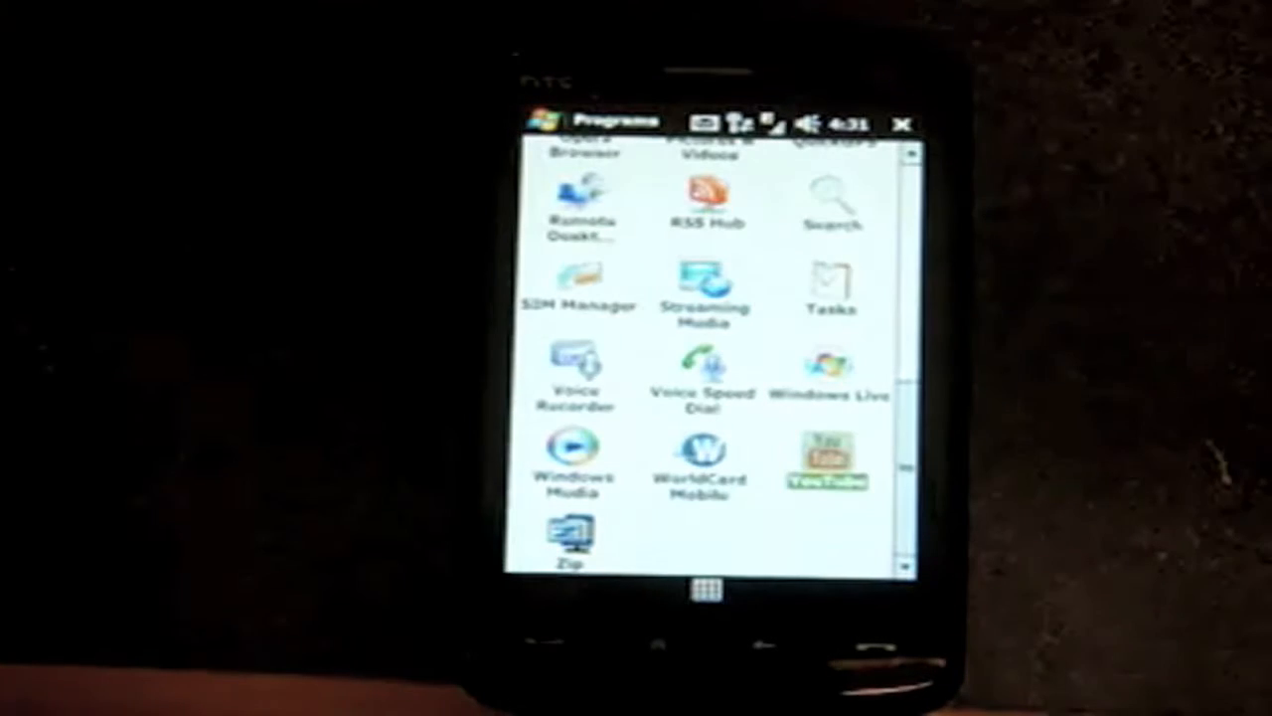
scroll(up, 3)
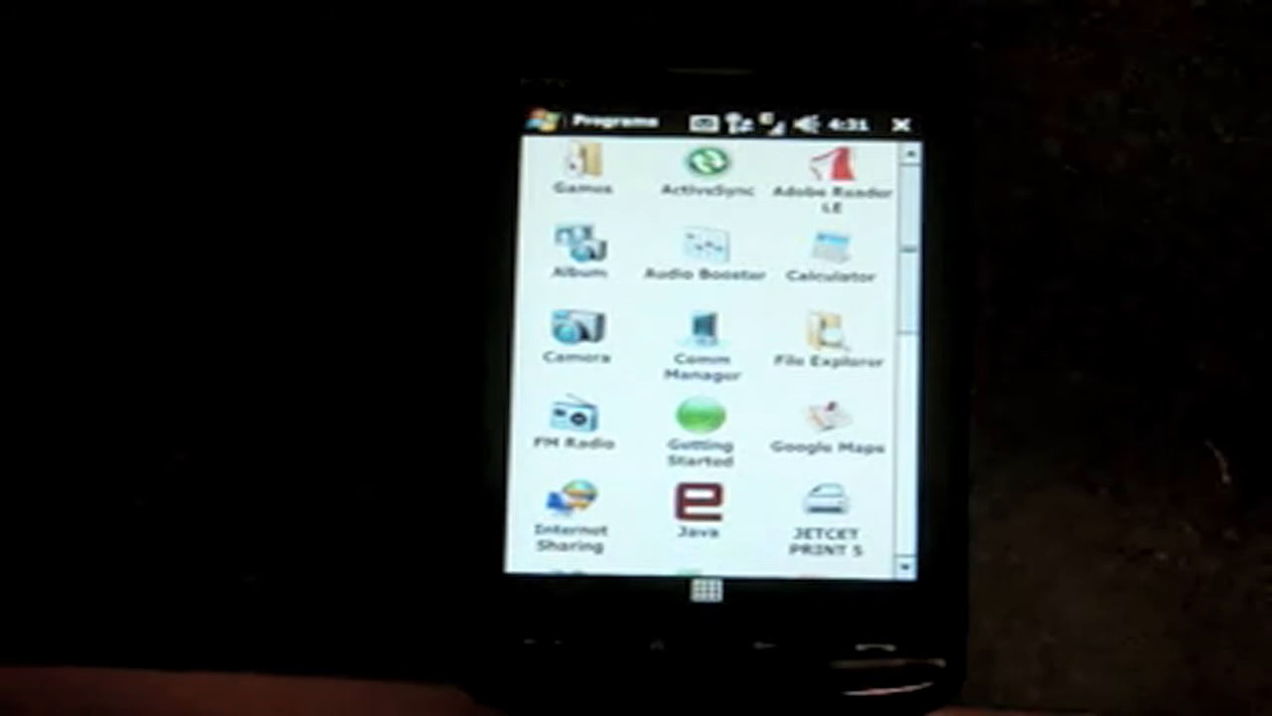
click(700, 341)
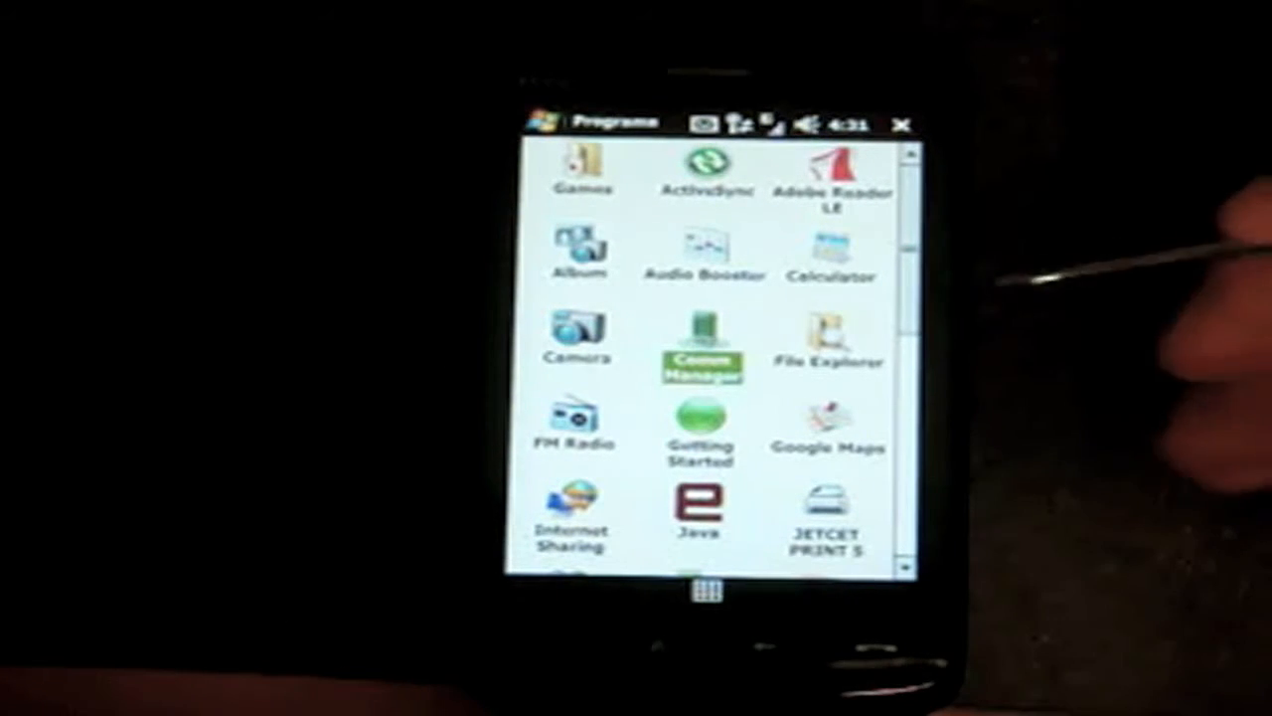
scroll(down, 3)
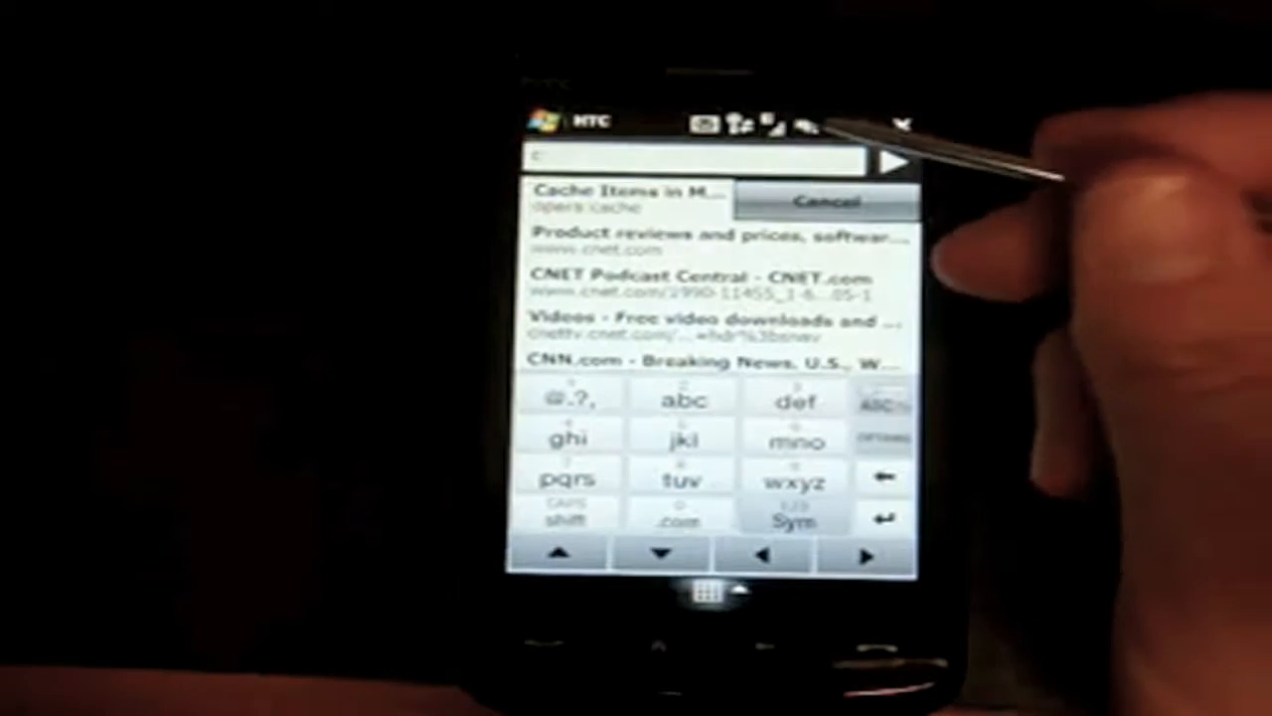
click(711, 238)
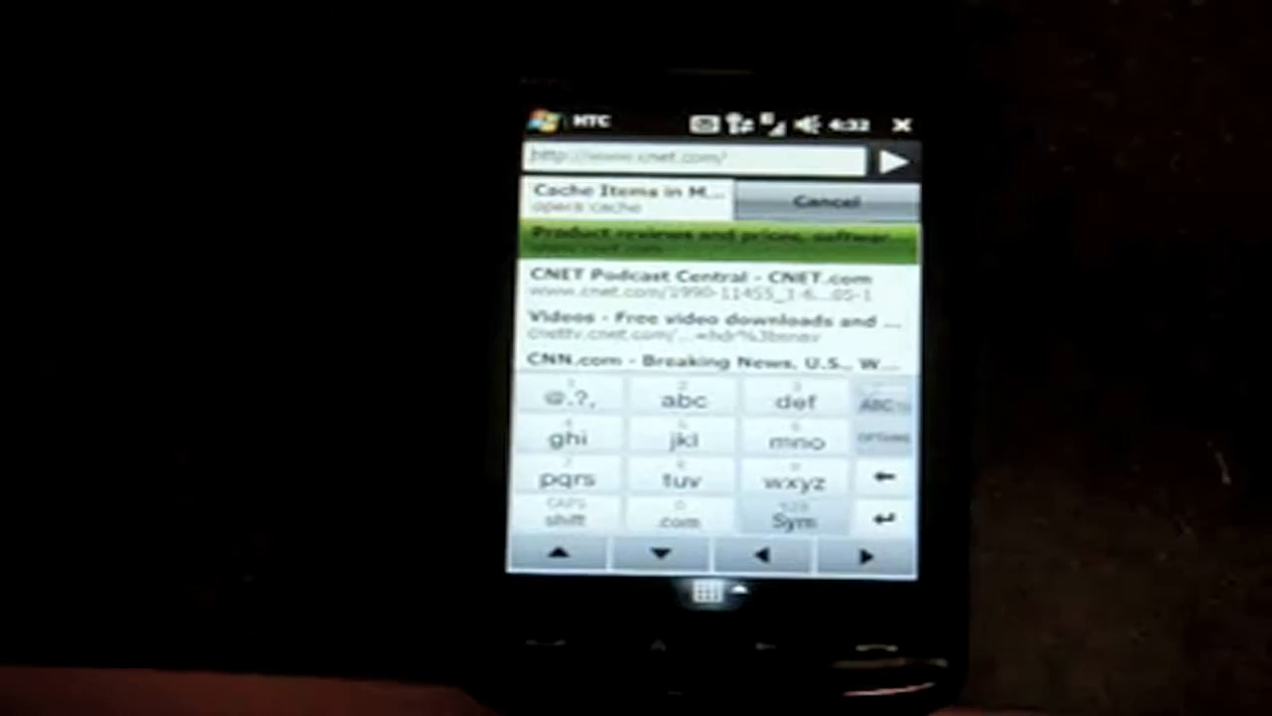